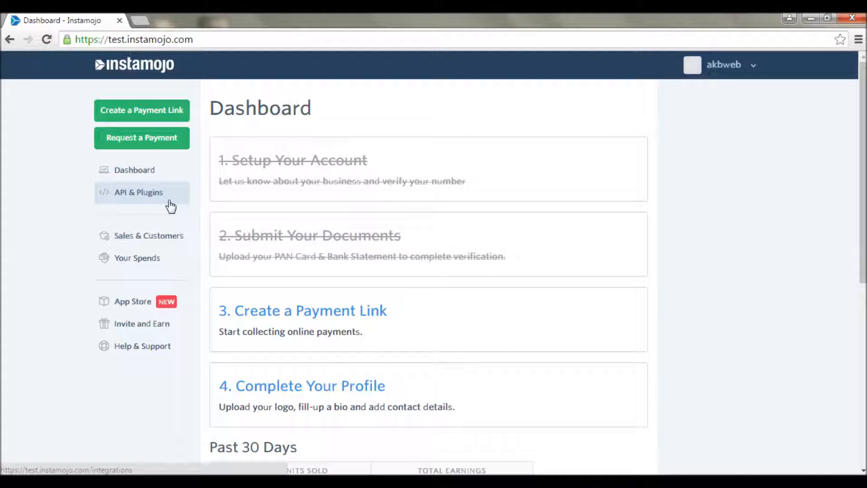
Step: Go to Instamojo's API & Plugins page to view the private API key, auth token and salt
{"action": "left_click", "coordinate": [138, 192]}
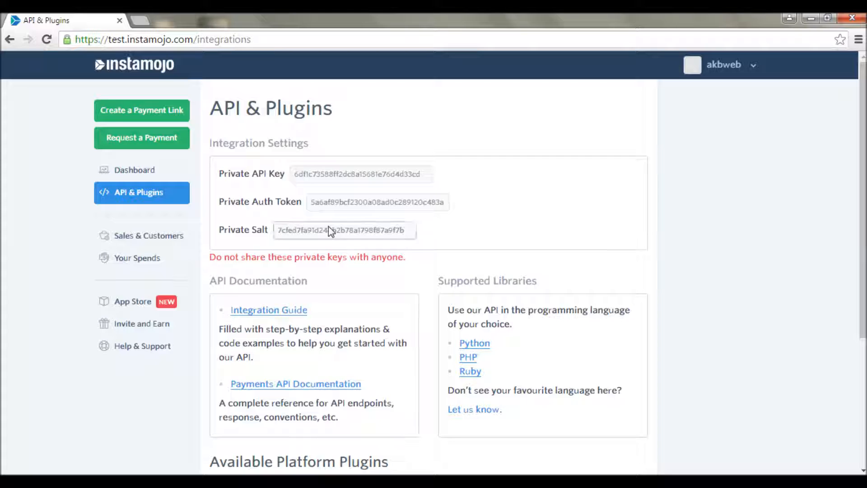
{"action": "mouse_move", "coordinate": [648, 247]}
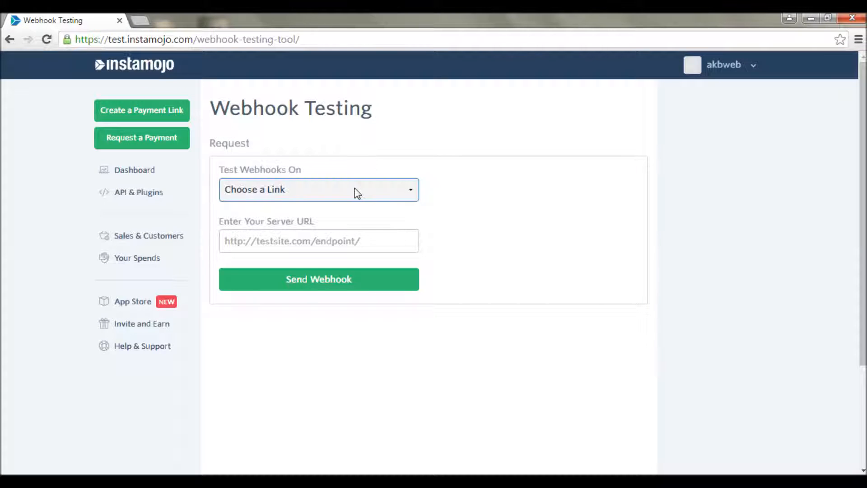
Step: Send the Flaw - 01 test webhook, then check the mac row and the server's response
{"action": "left_click", "coordinate": [318, 278]}
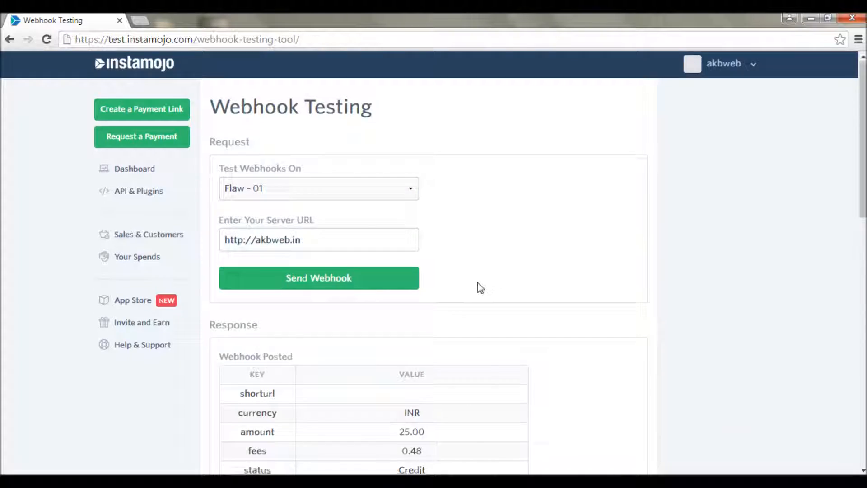
{"action": "scroll", "scroll_direction": "down", "scroll_amount": 3}
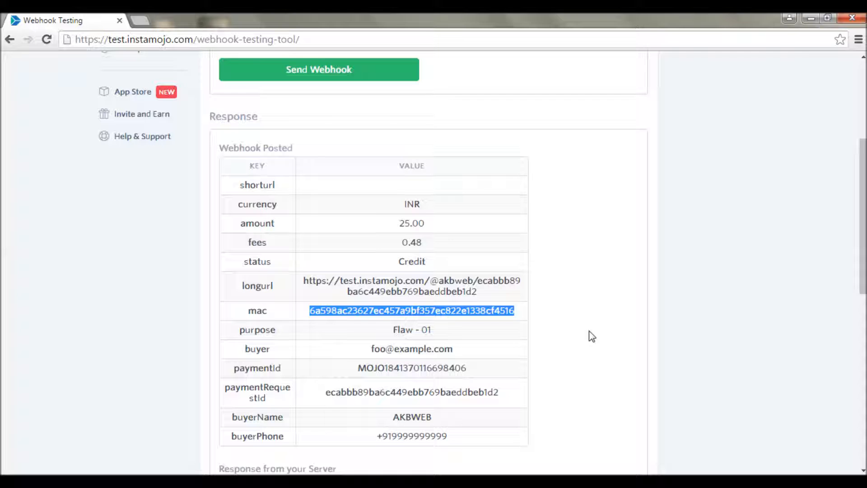
{"action": "scroll", "scroll_direction": "down", "scroll_amount": 3}
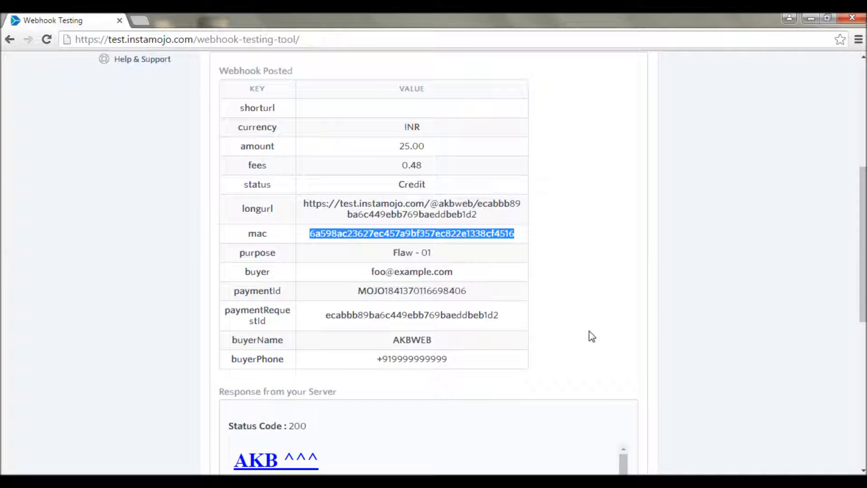
{"action": "scroll", "scroll_direction": "up", "scroll_amount": 3}
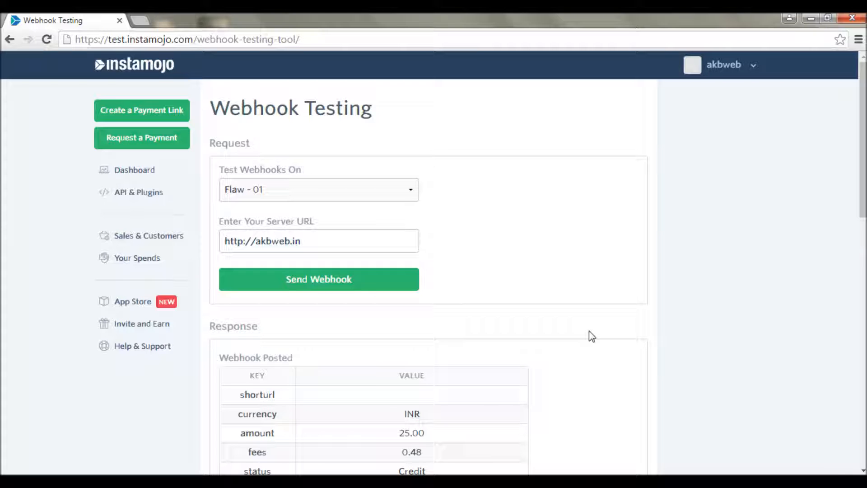
Step: From API & Plugins, follow the Integration Guide link and scroll to its PHP webhook sample
{"action": "left_click", "coordinate": [138, 192]}
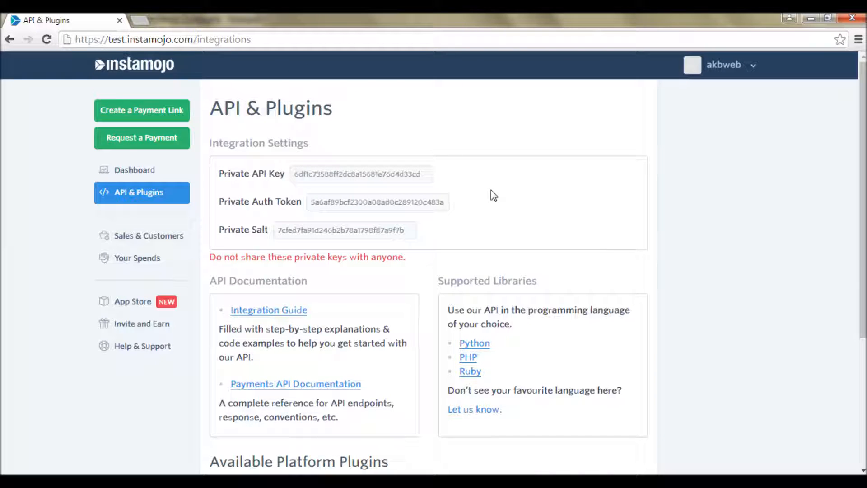
{"action": "mouse_move", "coordinate": [268, 310]}
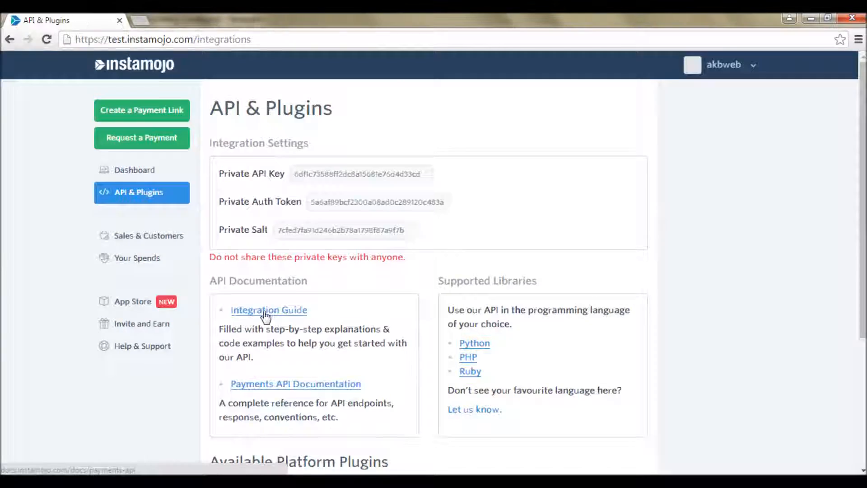
{"action": "left_click", "coordinate": [269, 310]}
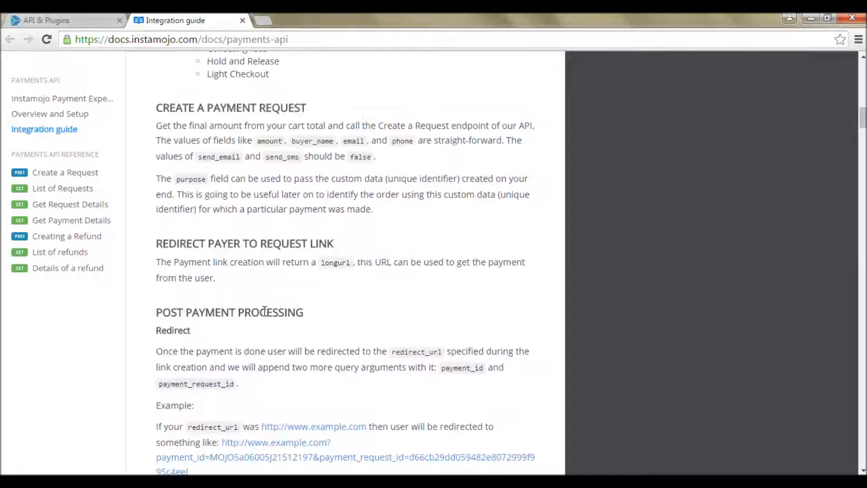
{"action": "scroll", "scroll_direction": "down", "scroll_amount": 3}
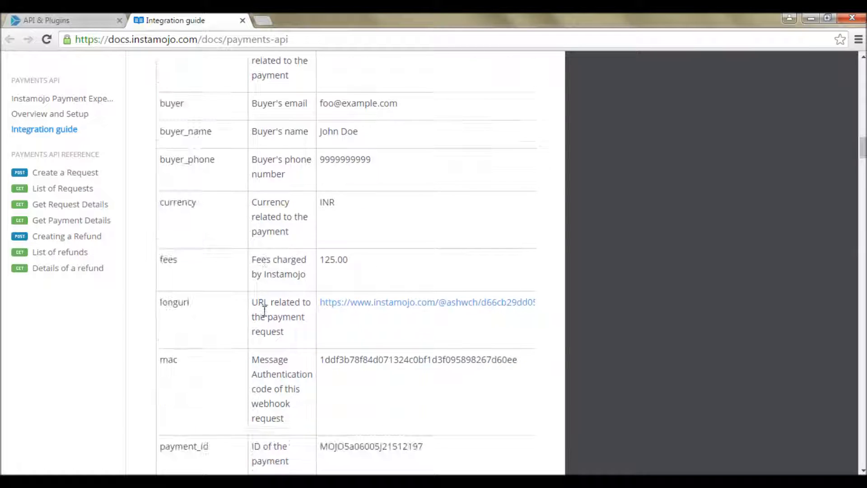
{"action": "scroll", "scroll_direction": "down", "scroll_amount": 3}
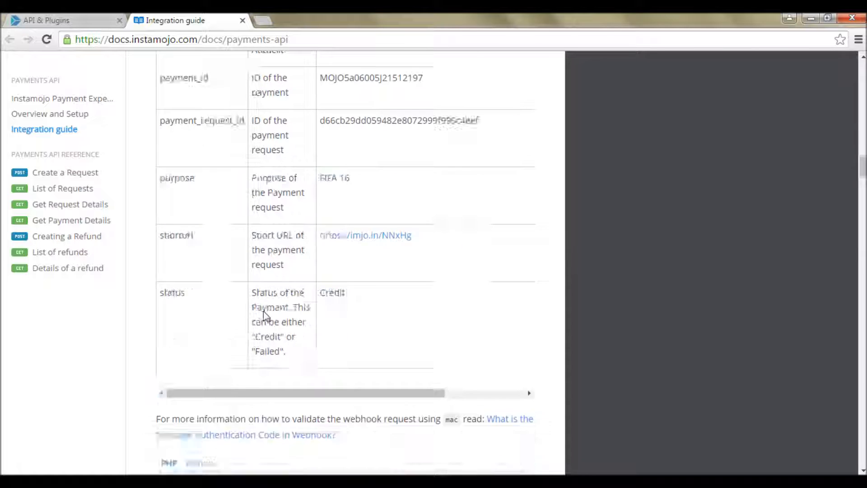
{"action": "scroll", "scroll_direction": "down", "scroll_amount": 3}
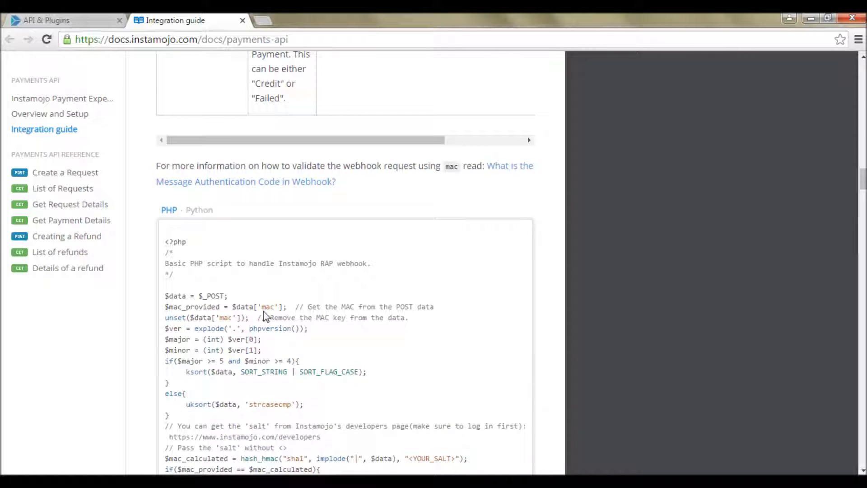
{"action": "scroll", "scroll_direction": "down", "scroll_amount": 3}
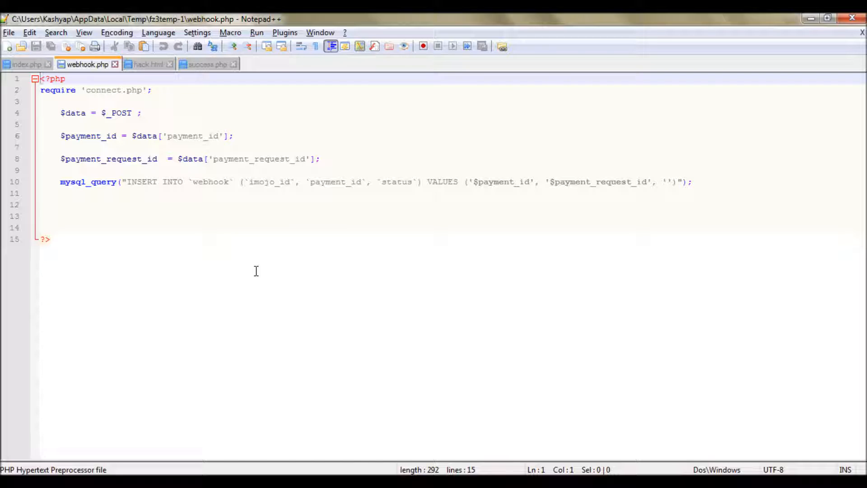
Step: Paste the MAC-check sample into webhook.php with a //Math comment, then copy the Private Salt
{"action": "key", "text": "ctrl+v"}
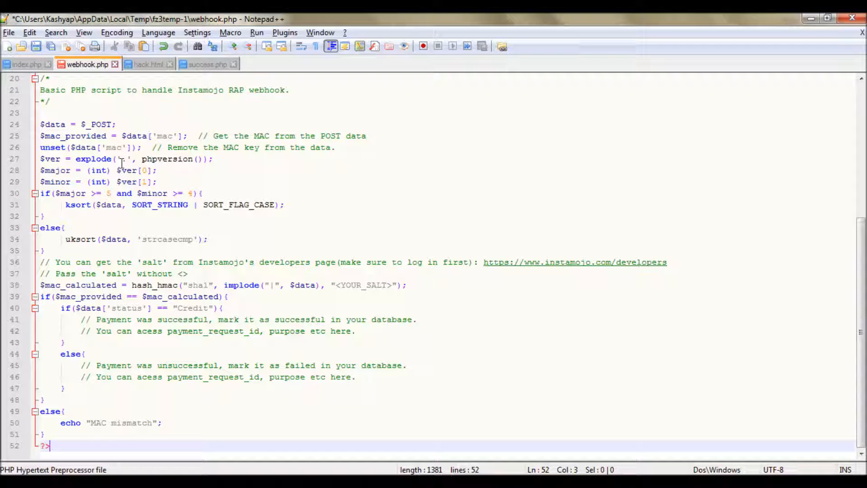
{"action": "type", "text": "//Math"}
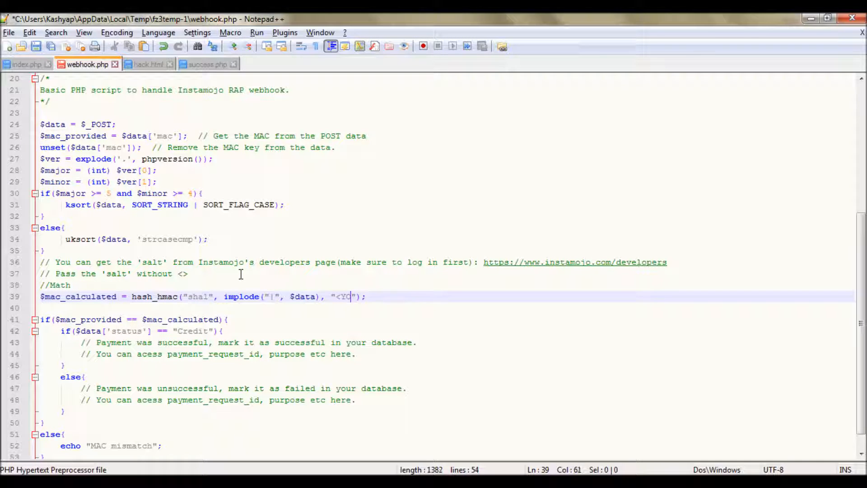
{"action": "key", "text": "Backspace"}
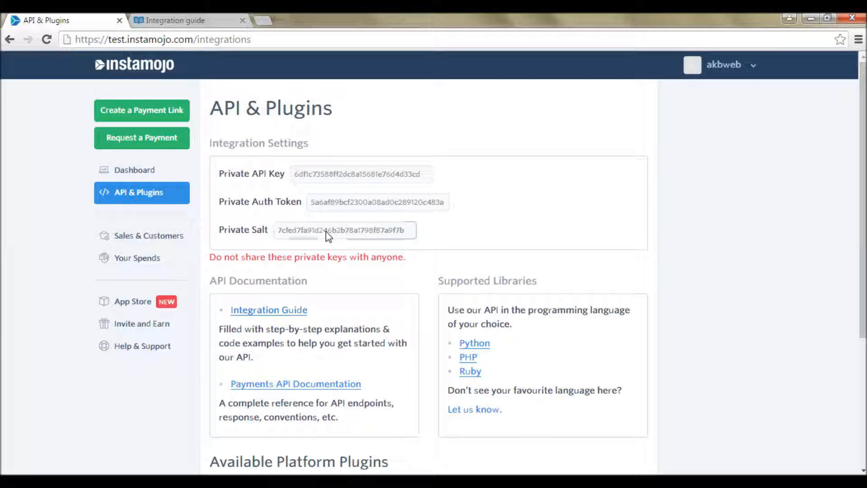
{"action": "triple_click", "coordinate": [343, 230]}
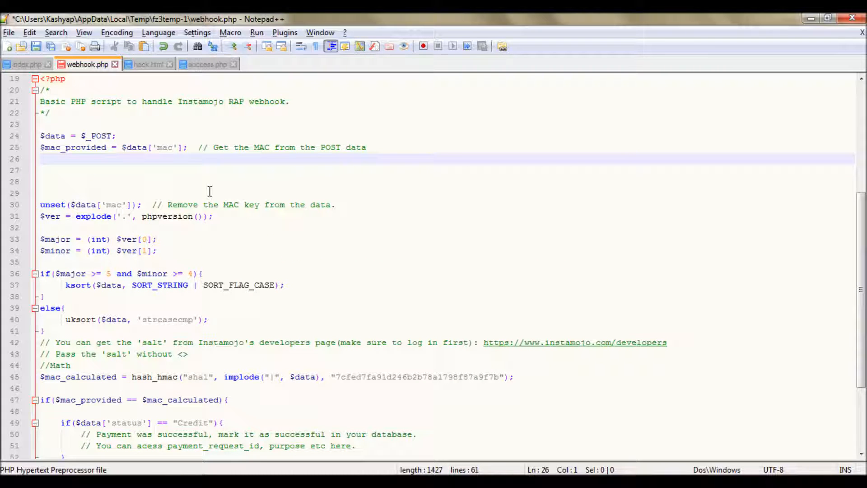
Step: Add the mysql_query INSERT into `webhook` (imojo_id, payment_id, status) inside the Credit branch, then go to hack.html
{"action": "scroll", "scroll_direction": "up", "scroll_amount": 3}
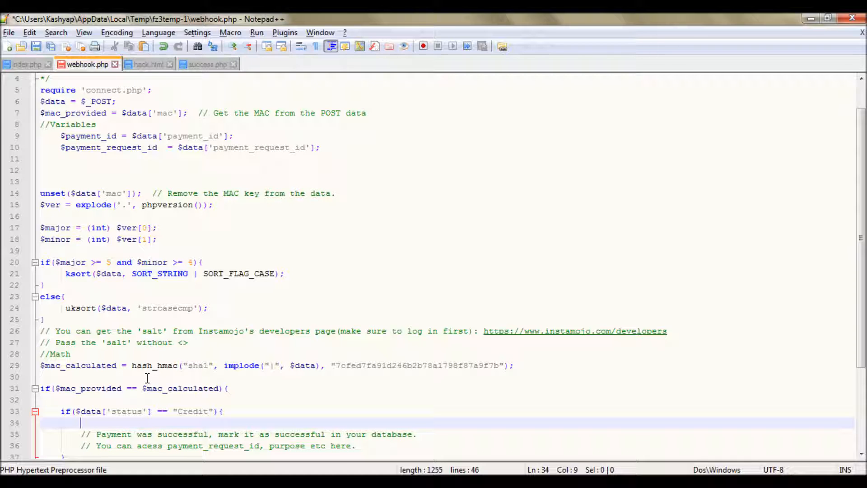
{"action": "type", "text": "mysql_query(\"INSERT INTO `webhook` (`imojo_id`, `payment_id`, `status`) VALUES ('$payment_id', '$payment_request_id', '')\");"}
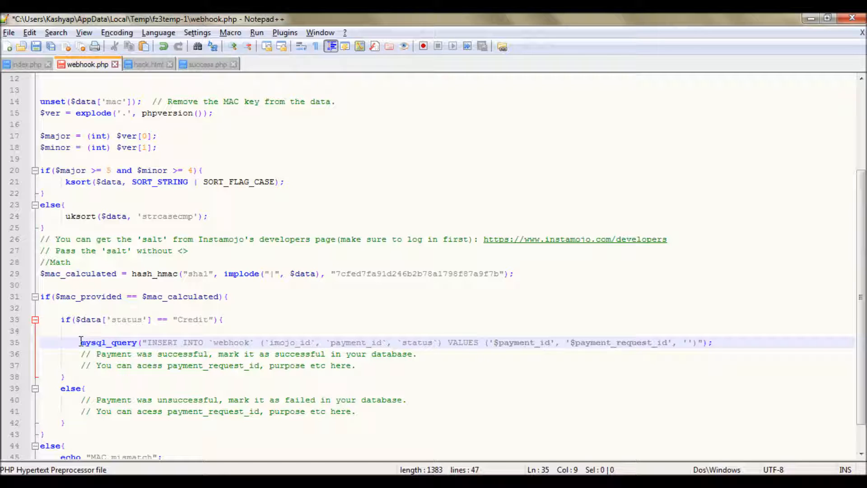
{"action": "left_click", "coordinate": [147, 64]}
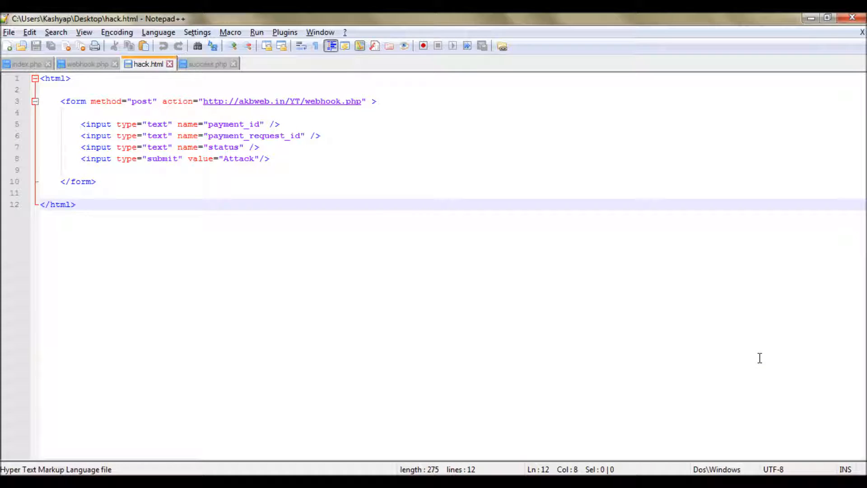
Step: Launch hack.html in Chrome from the Run menu
{"action": "left_click", "coordinate": [76, 204]}
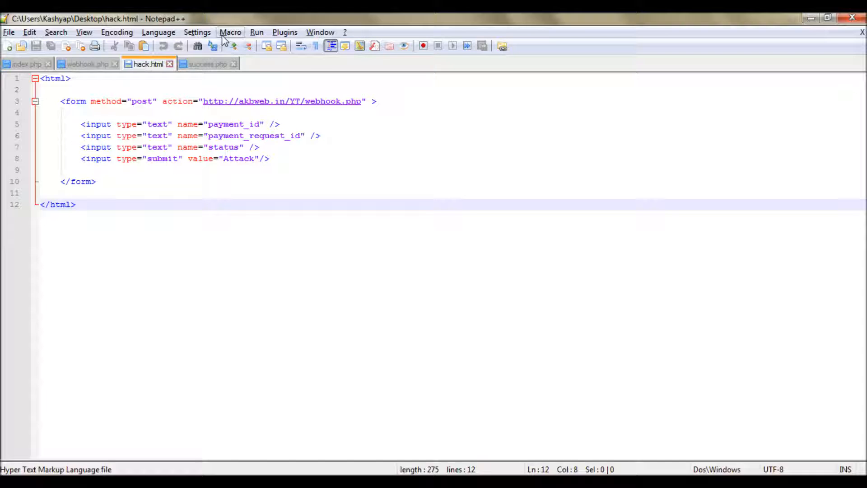
{"action": "left_click", "coordinate": [256, 31]}
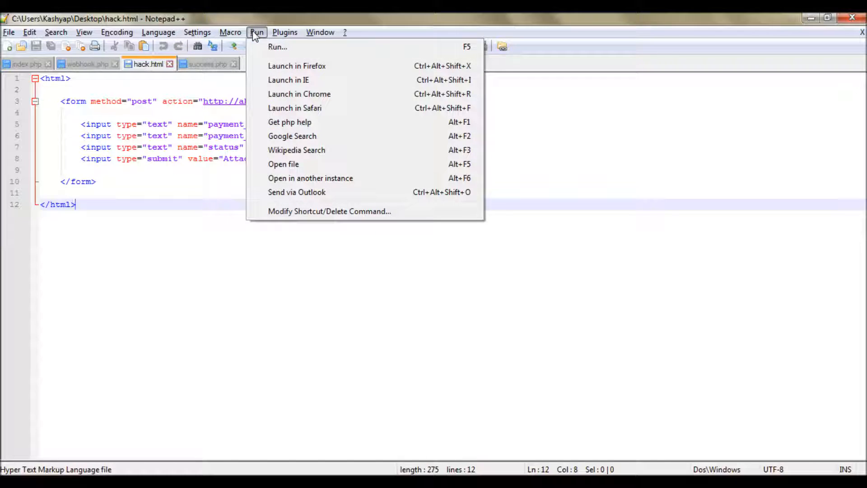
{"action": "mouse_move", "coordinate": [298, 93]}
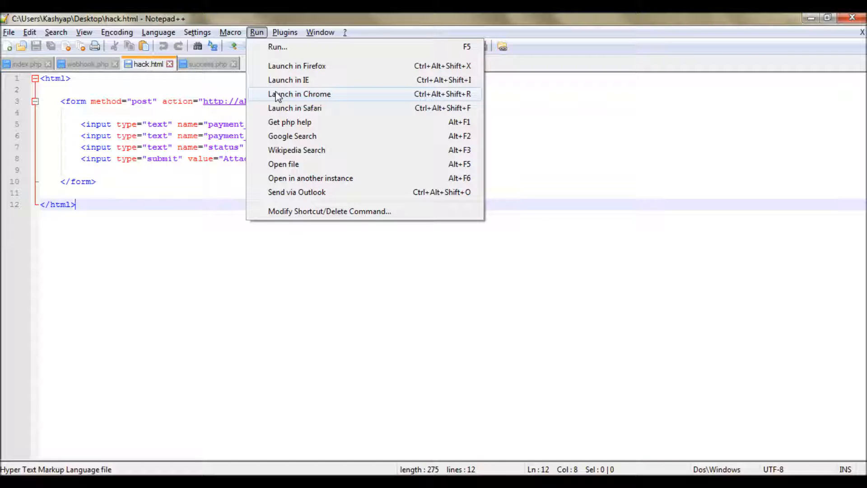
{"action": "left_click", "coordinate": [299, 93]}
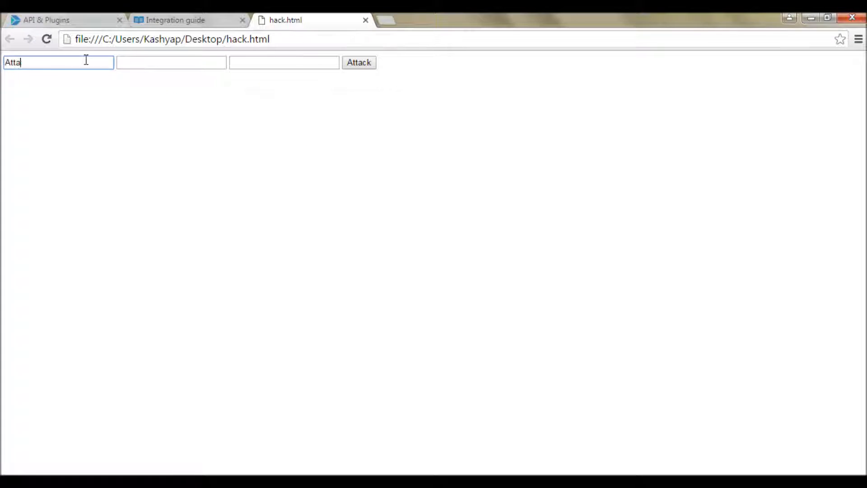
Step: Fill in the payment id field of the hack.html form
{"action": "left_click", "coordinate": [358, 62]}
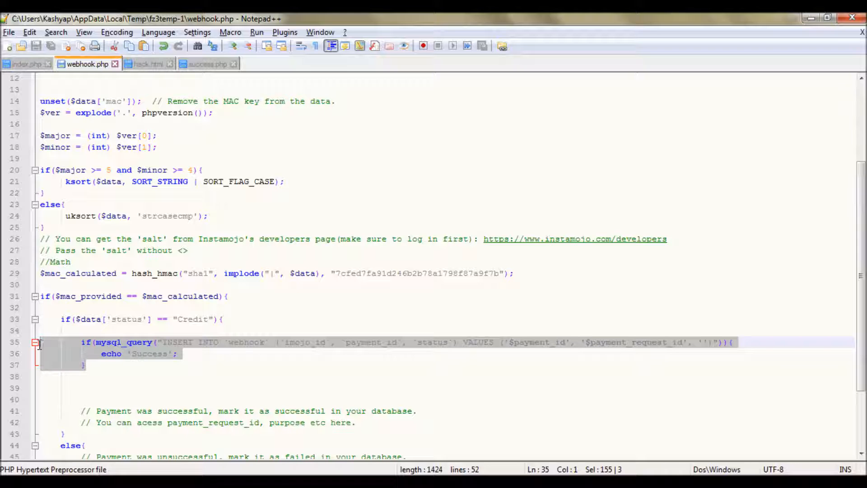
Step: Wrap the insert in if(...){ echo 'Success'; } and go back to the Webhook Testing tab
{"action": "left_click", "coordinate": [152, 354]}
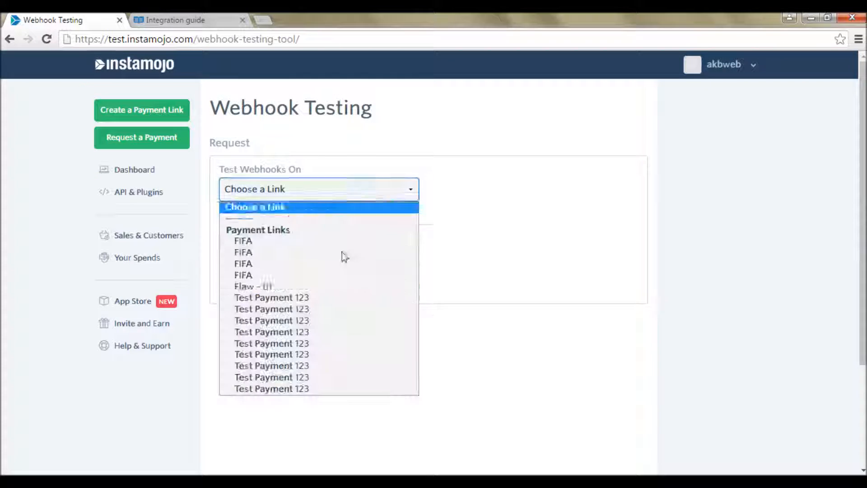
{"action": "left_click", "coordinate": [252, 286]}
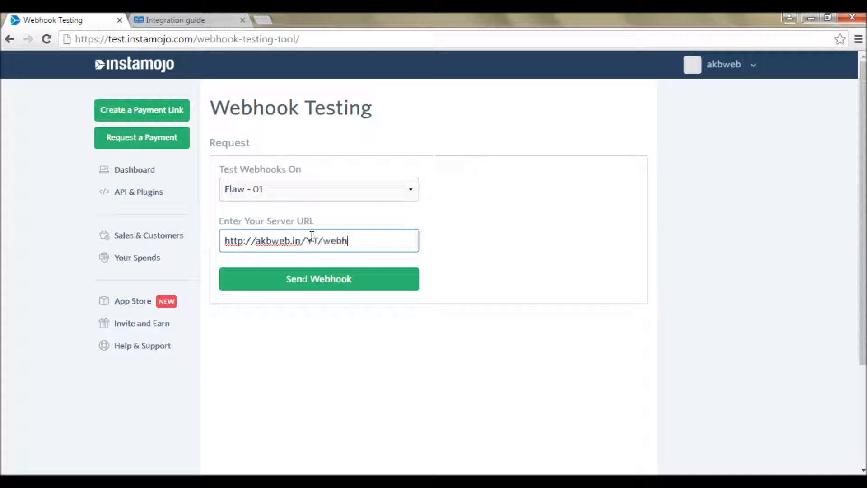
{"action": "left_click", "coordinate": [318, 278]}
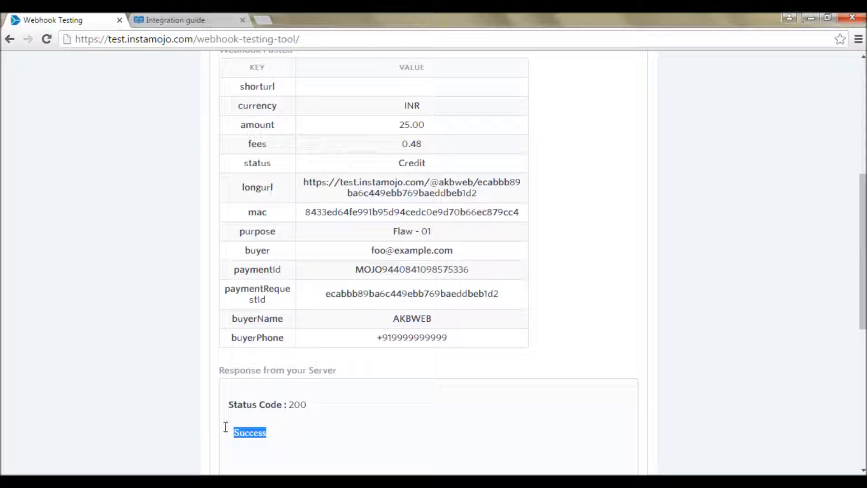
{"action": "left_click", "coordinate": [248, 433]}
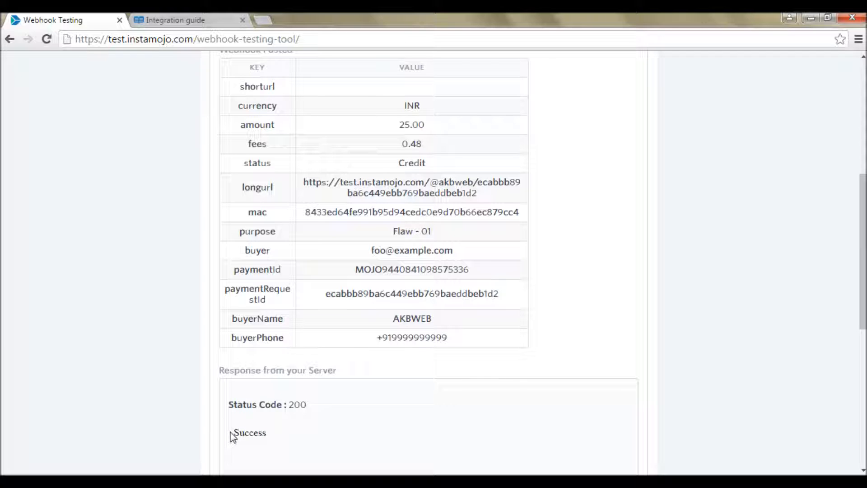
{"action": "scroll", "scroll_direction": "up", "scroll_amount": 3}
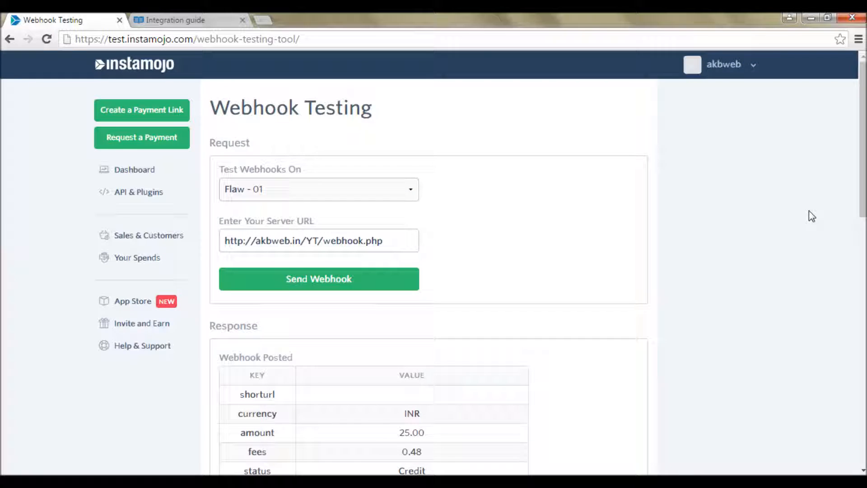